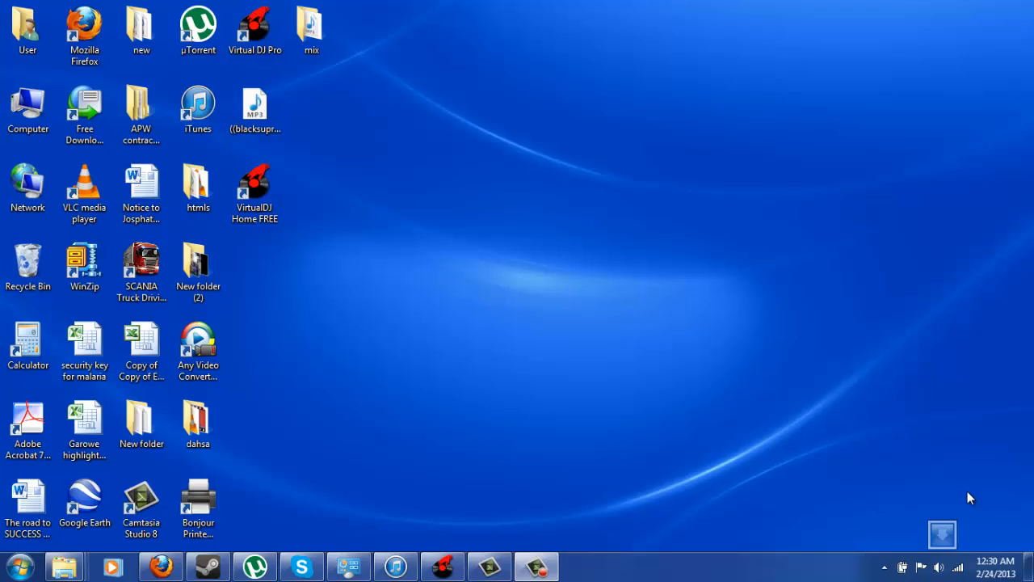
mouse_move(327, 488)
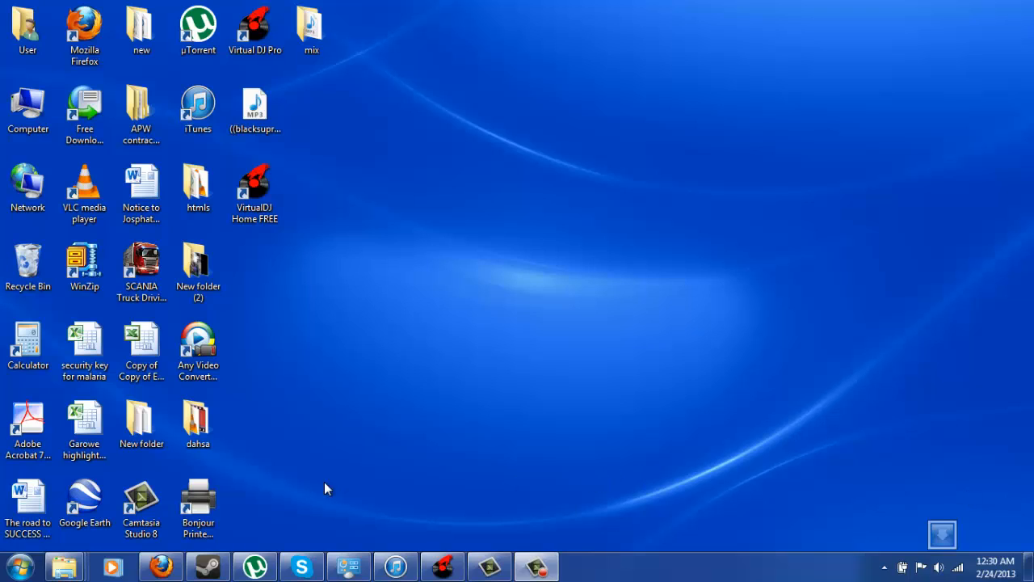
mouse_move(531, 504)
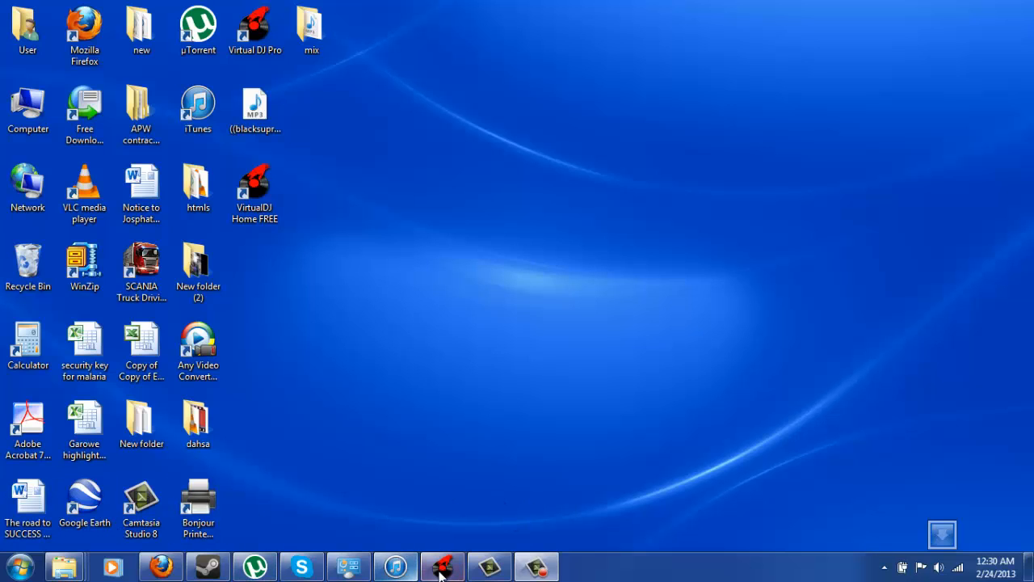
mouse_move(443, 565)
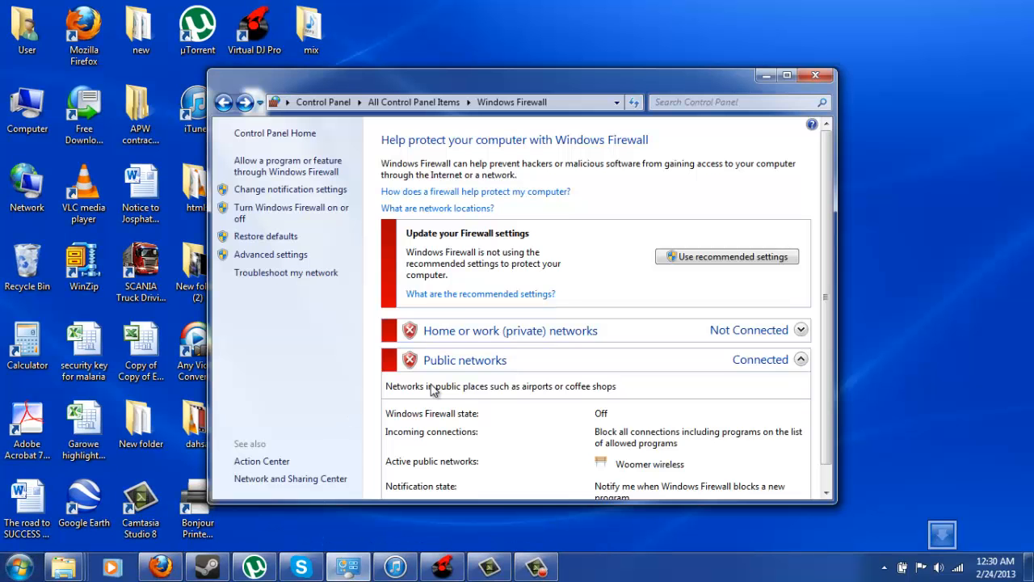
mouse_move(815, 50)
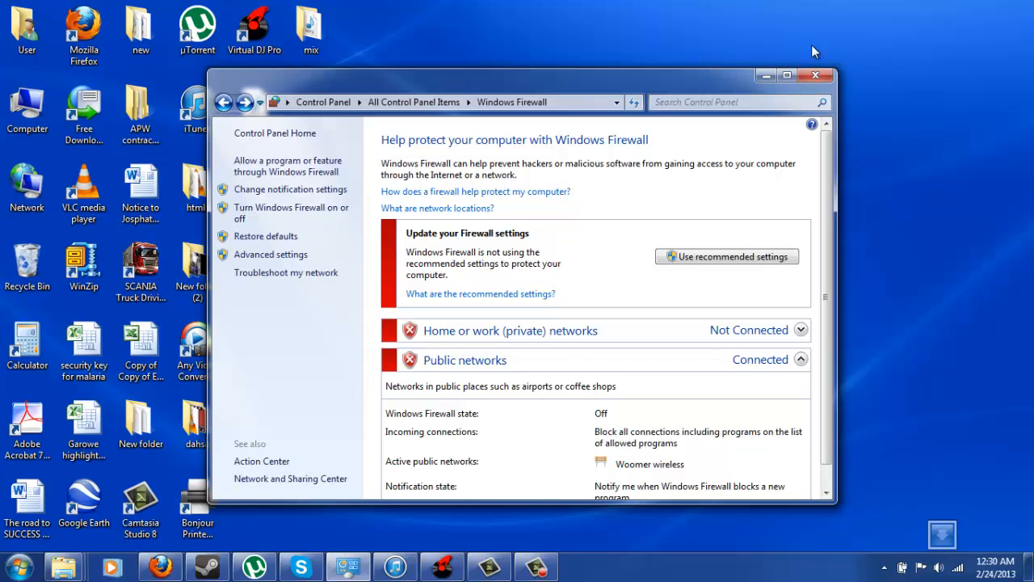
click(815, 76)
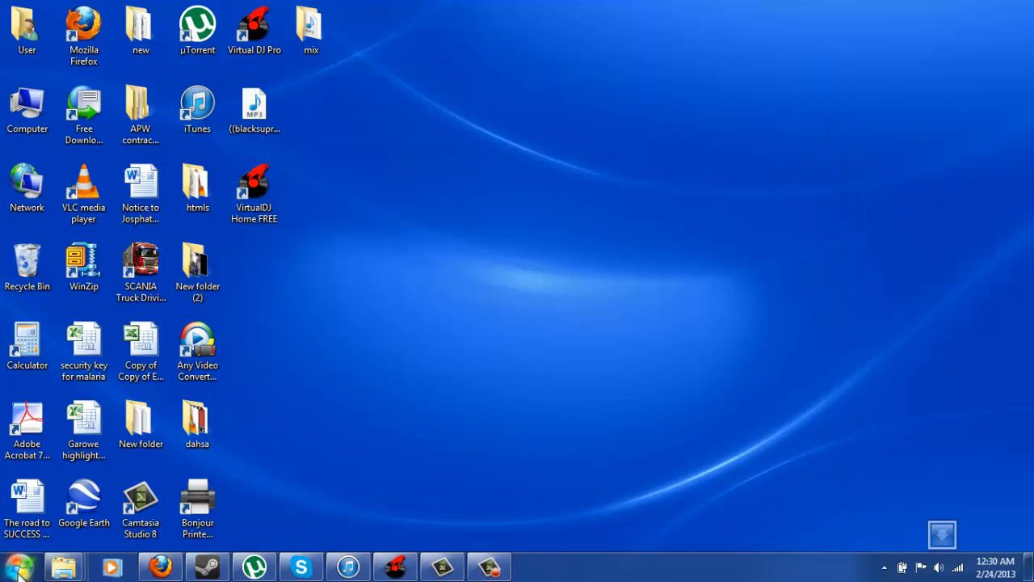
click(18, 566)
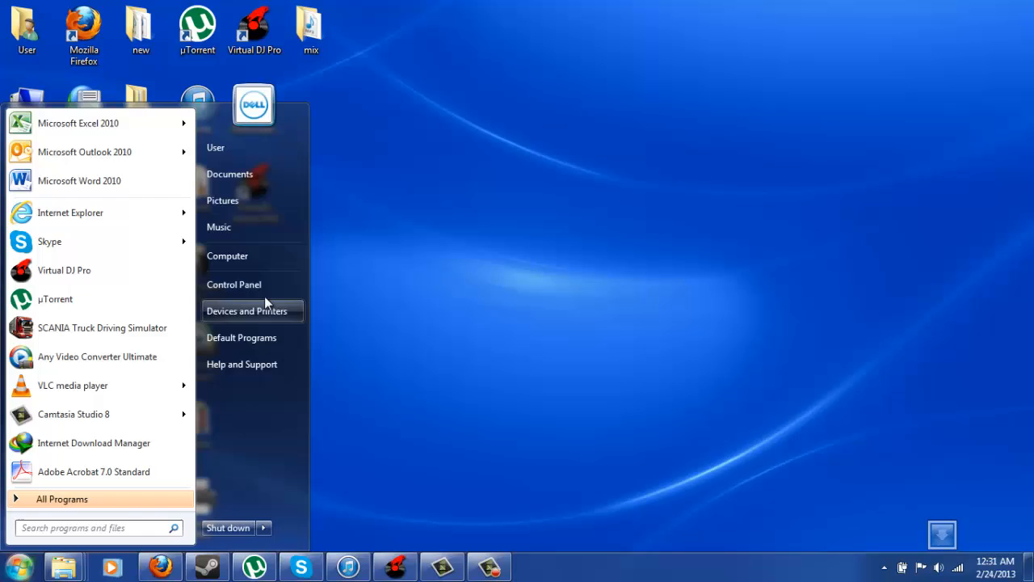
click(232, 285)
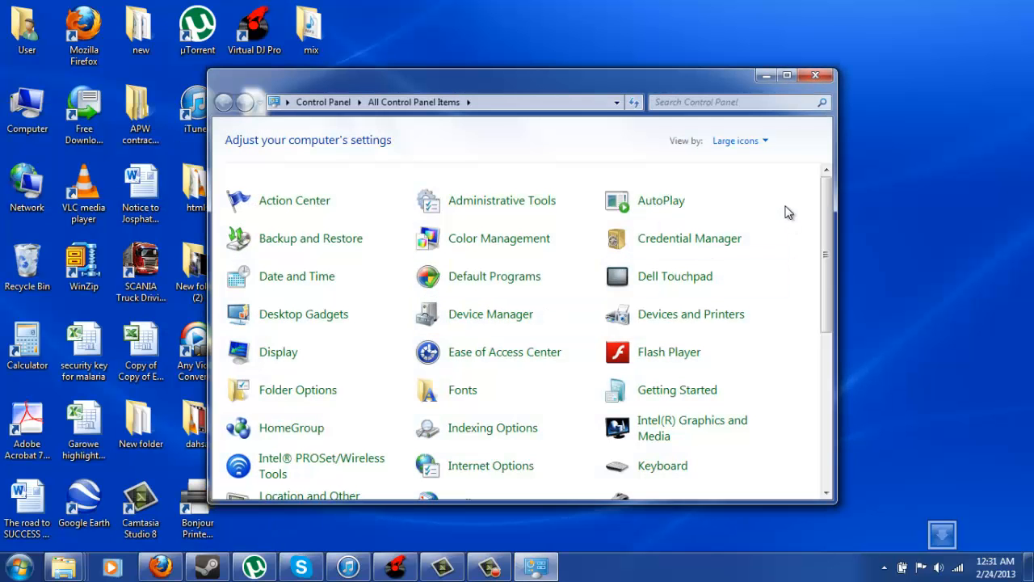
scroll(down, 3)
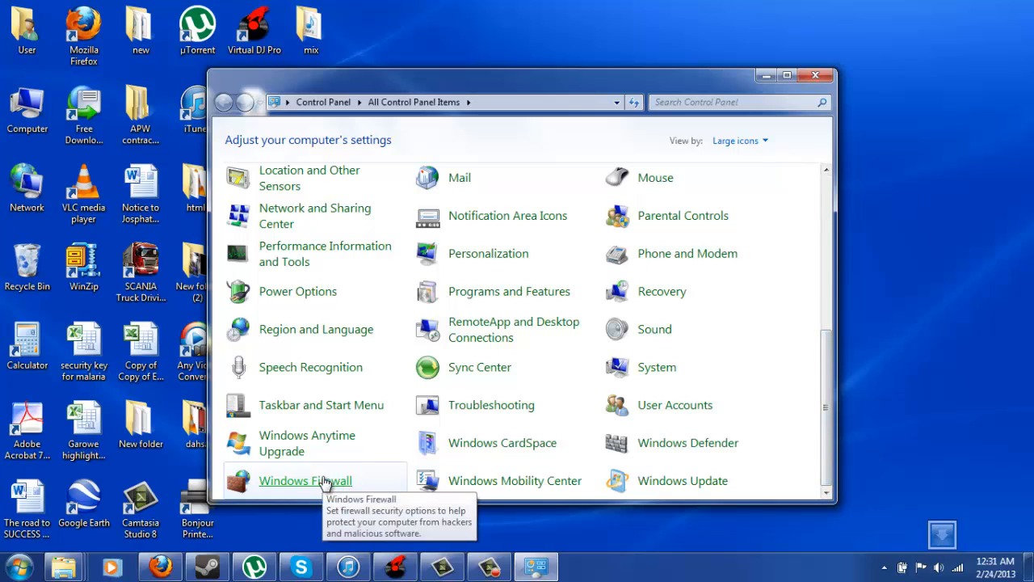
click(306, 480)
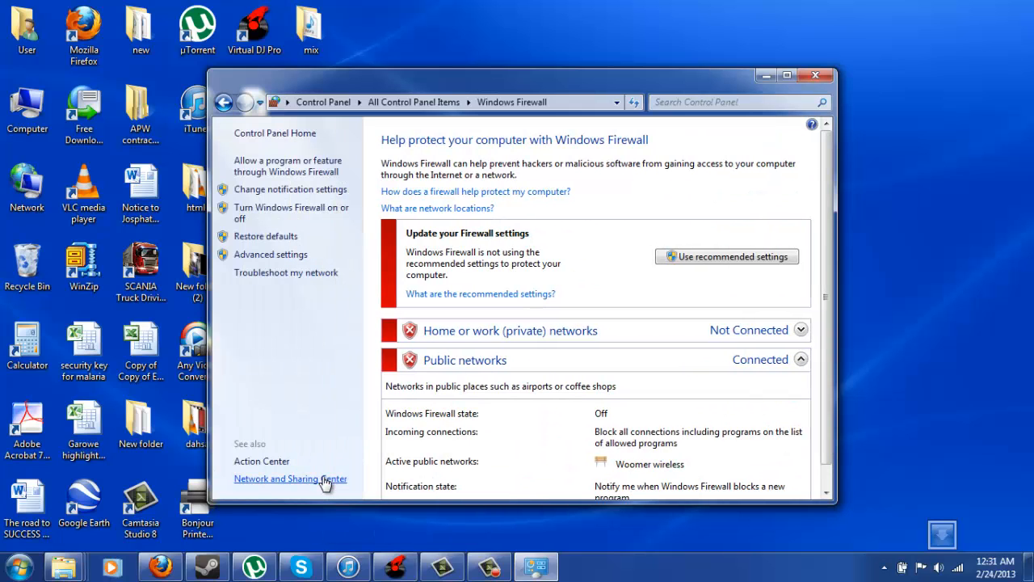
mouse_move(290, 189)
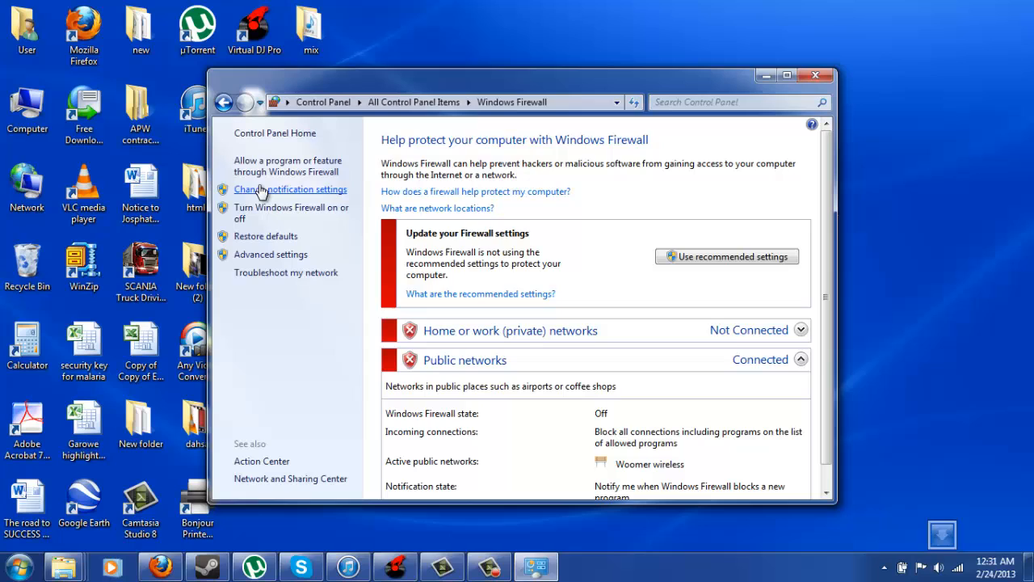
click(291, 189)
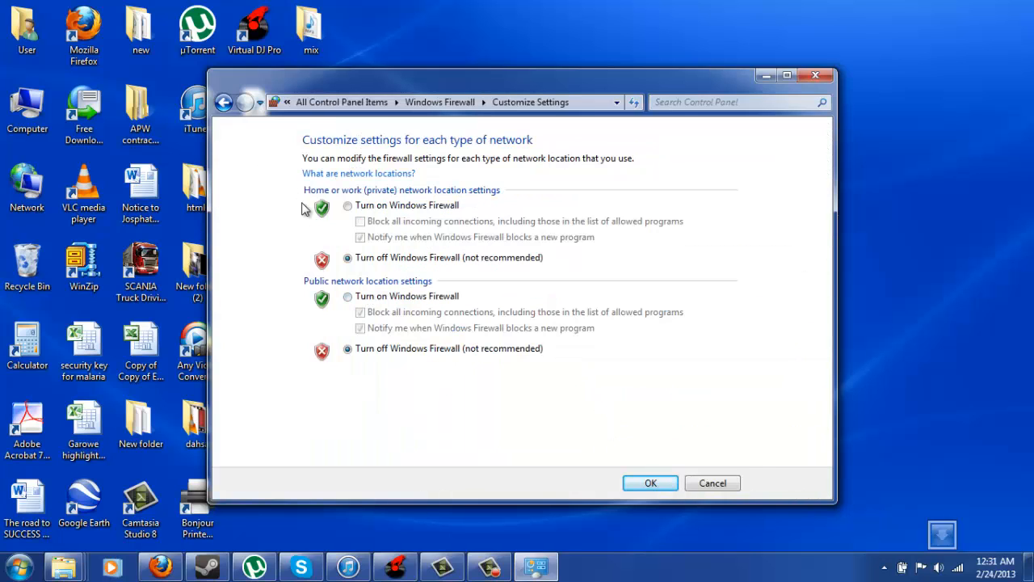
mouse_move(278, 261)
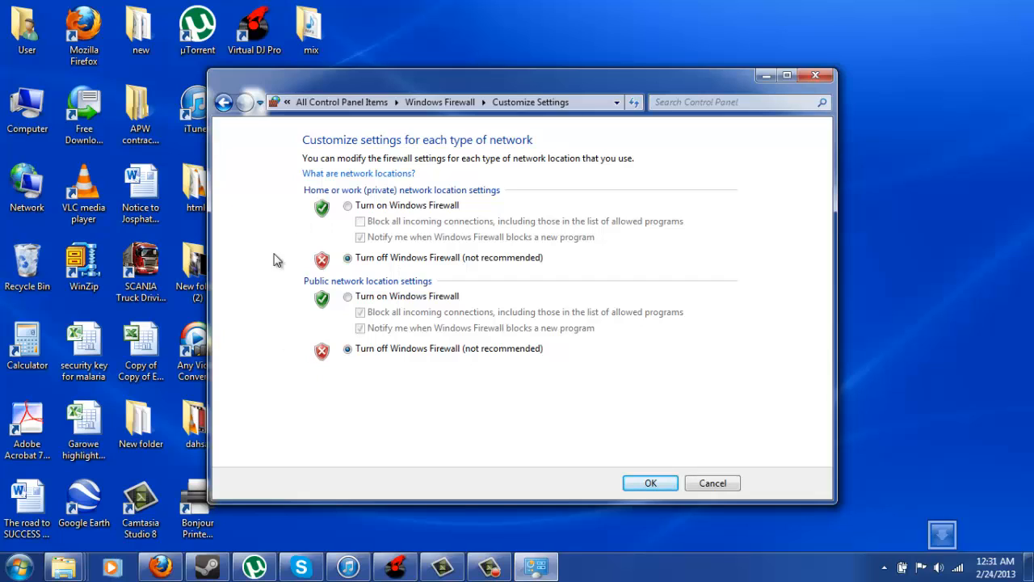
mouse_move(314, 220)
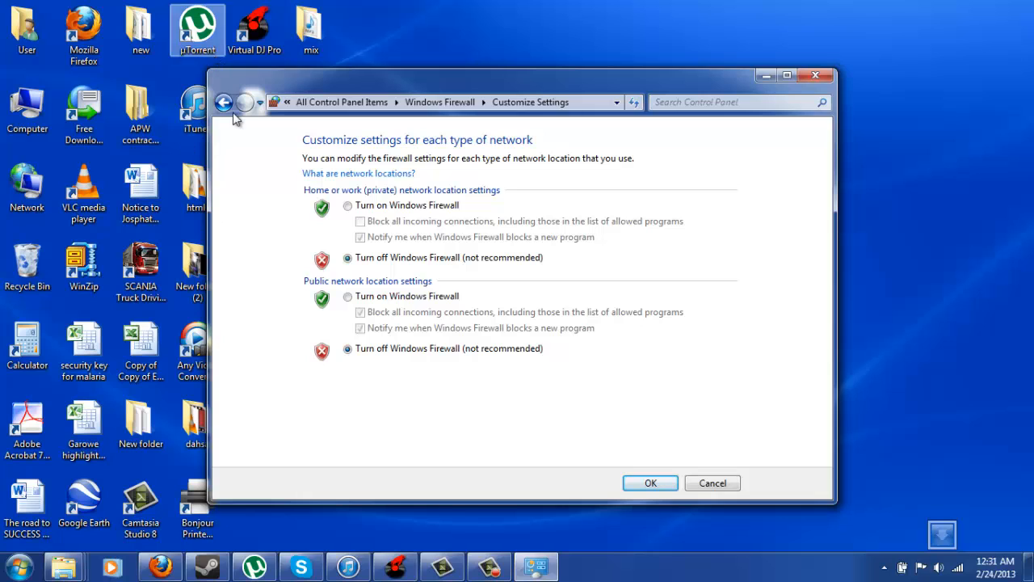
click(224, 102)
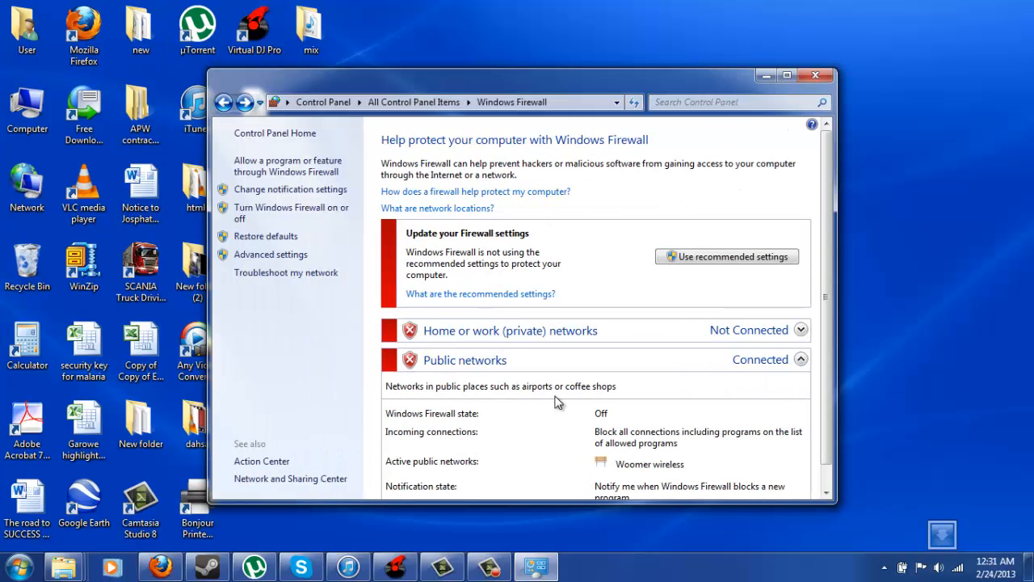
mouse_move(719, 357)
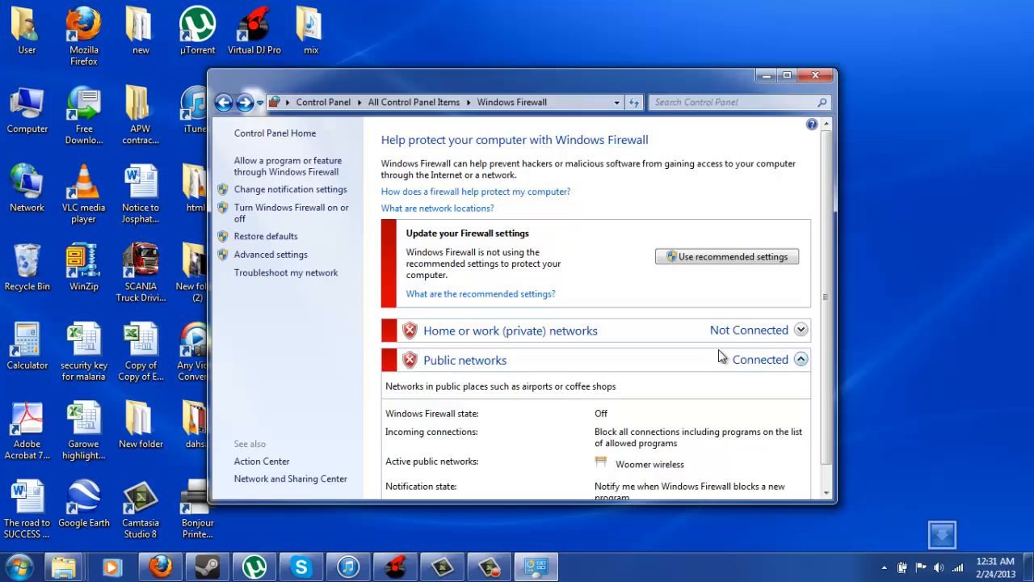
mouse_move(394, 230)
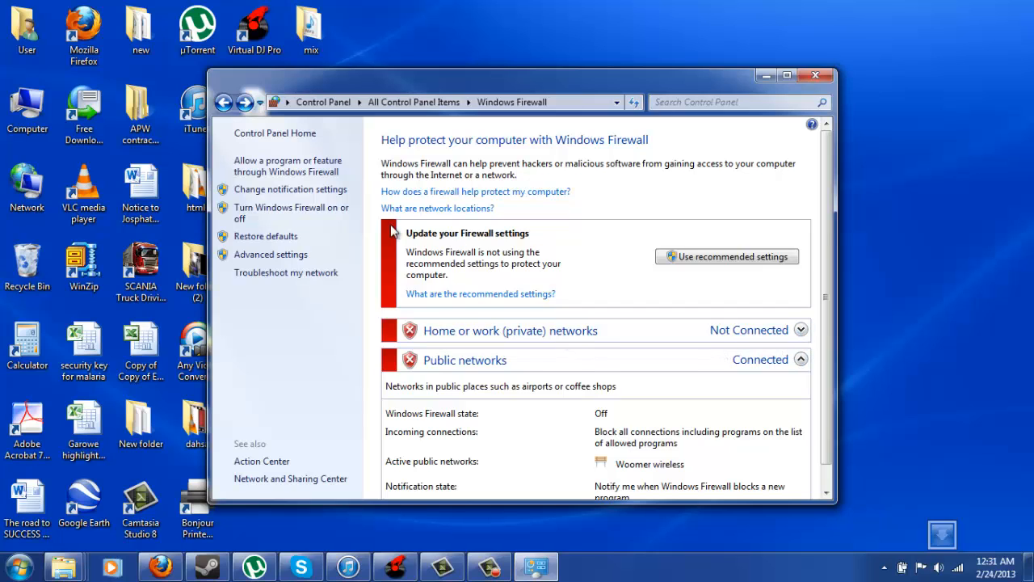
mouse_move(766, 76)
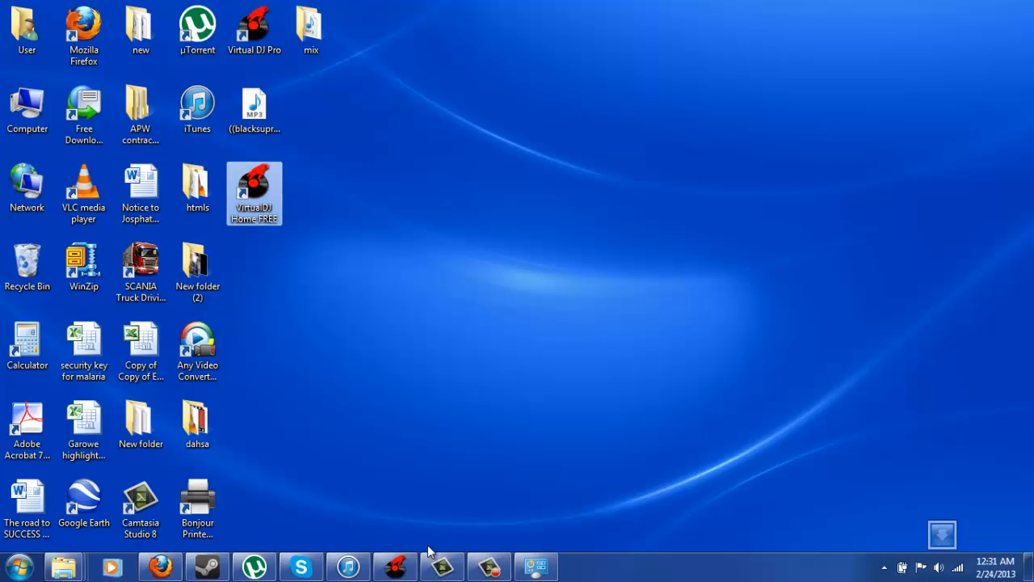
- Launch Virtual DJ Home FREE from its desktop shortcut
double_click(254, 192)
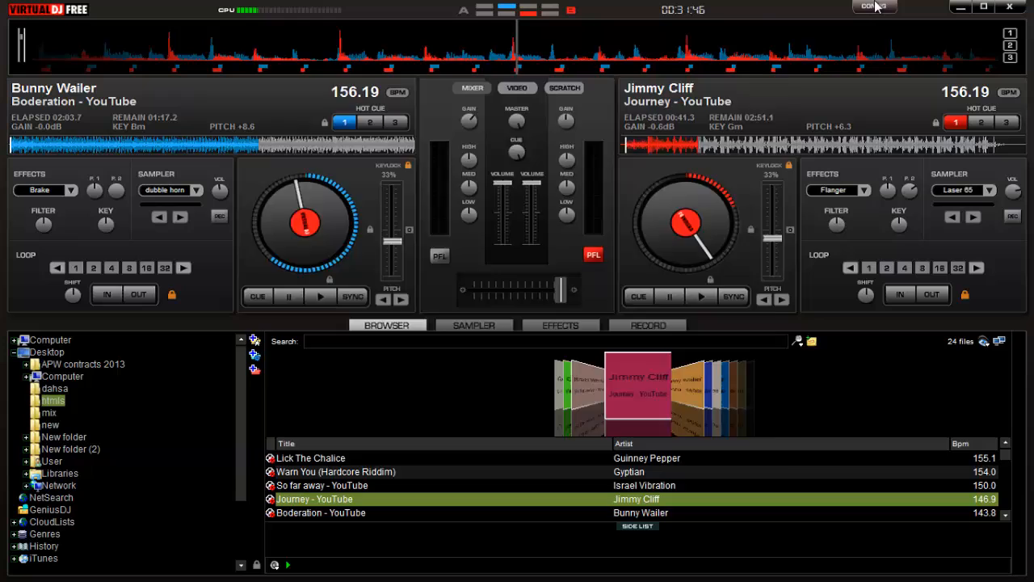
- Show the Config settings' iPhone/iPad section listing the iPad as connected
click(873, 6)
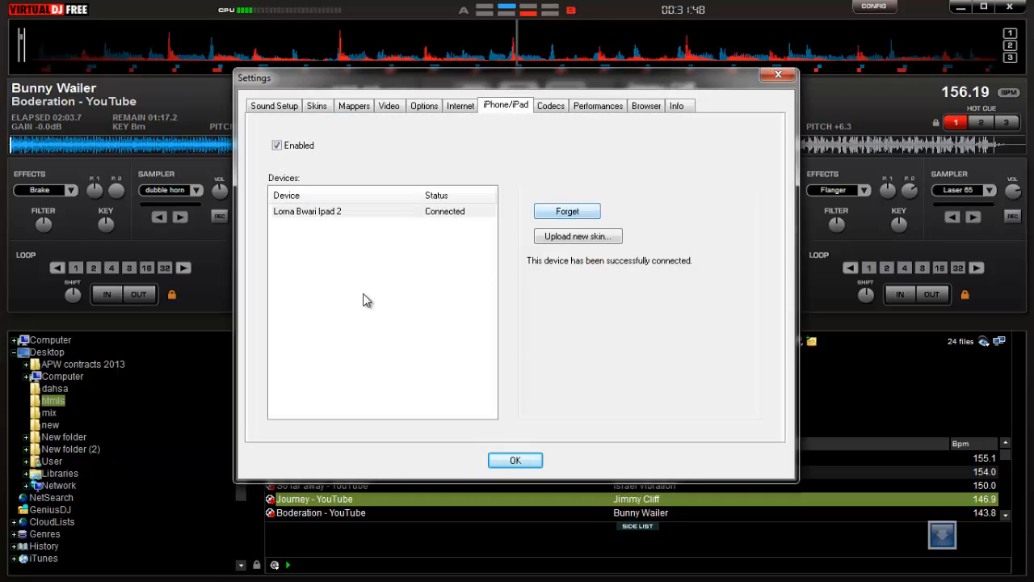
mouse_move(271, 167)
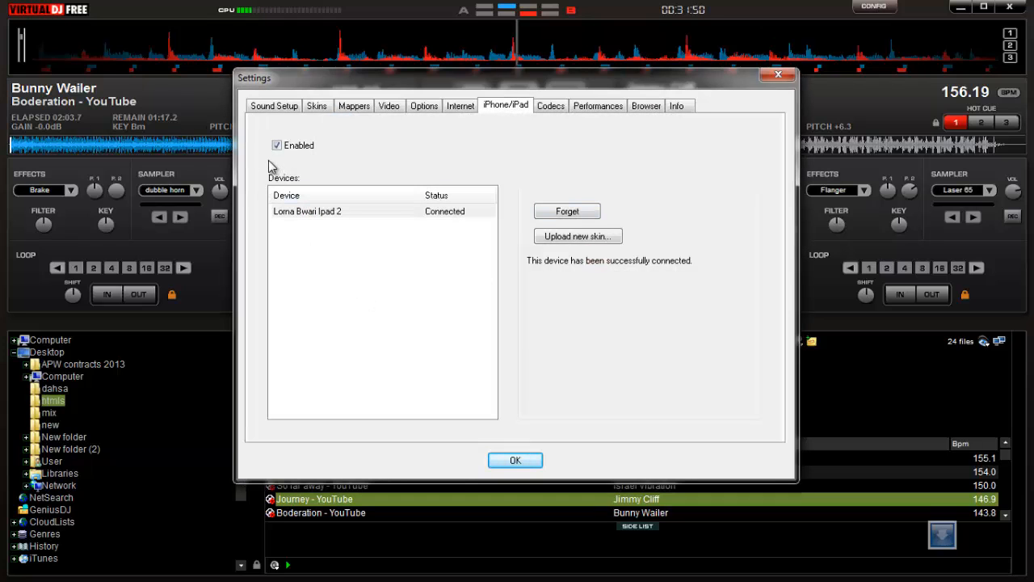
mouse_move(324, 282)
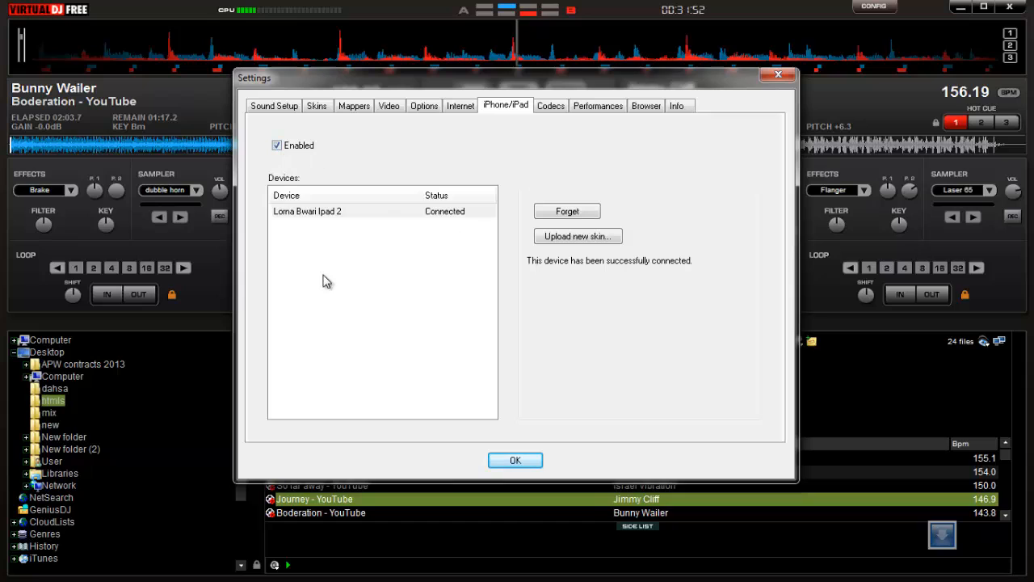